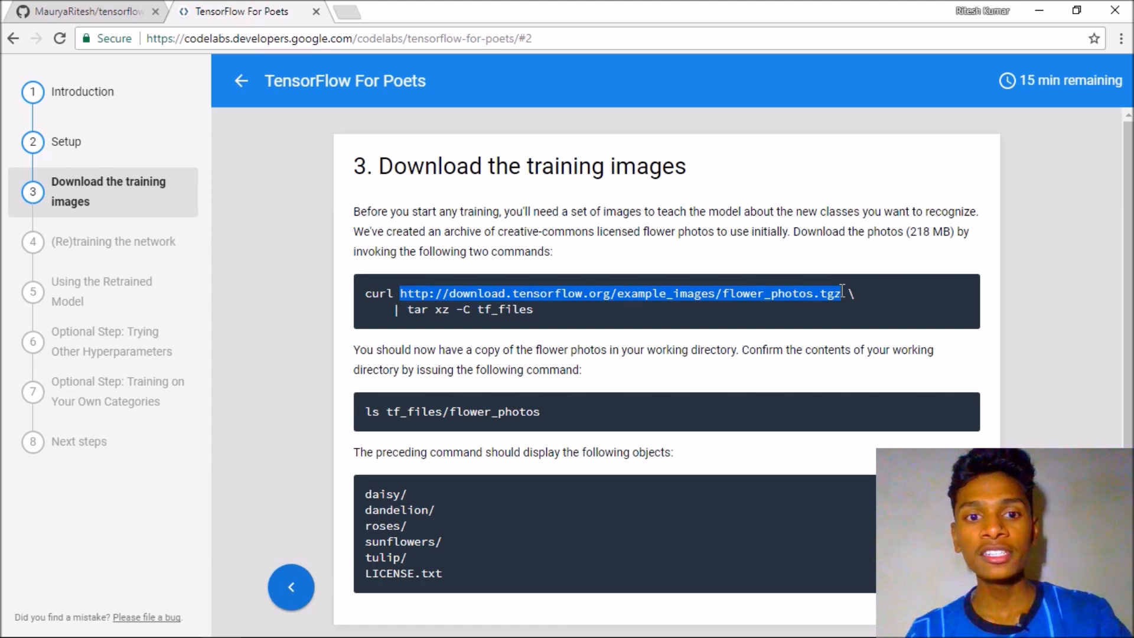
mouse_move(413, 293)
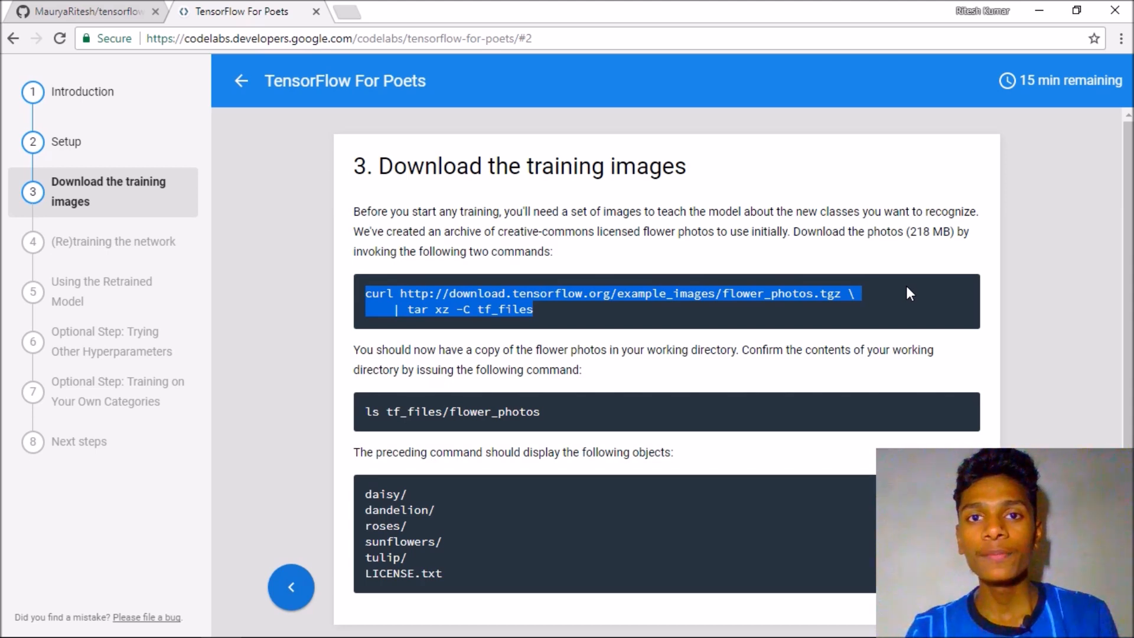
mouse_move(450, 341)
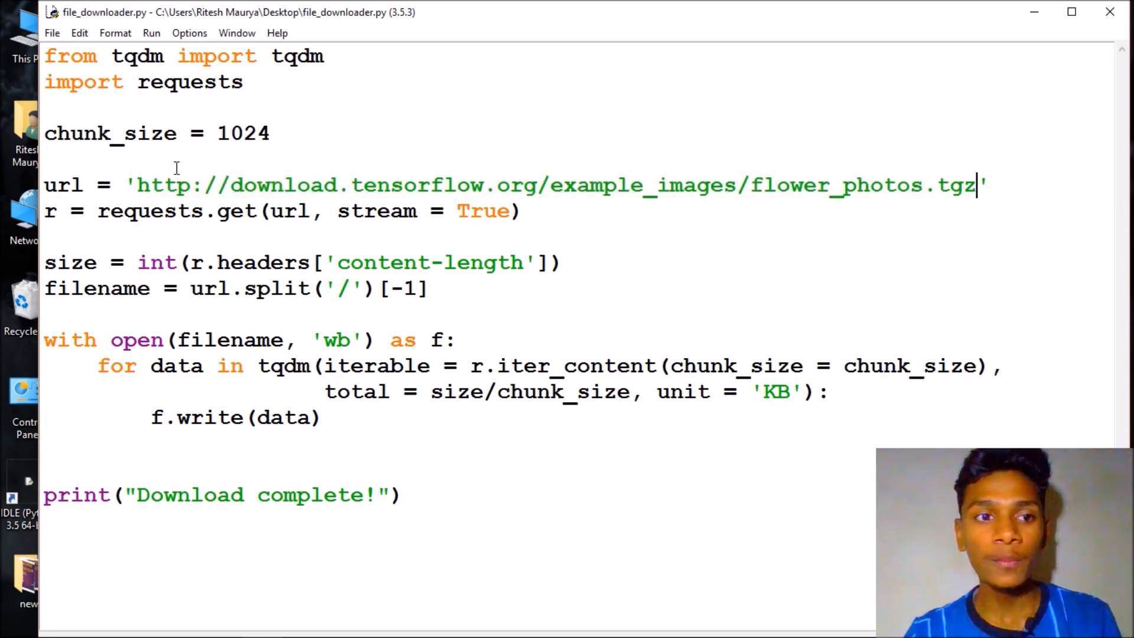
Step: Start a Command Prompt and change its working directory to Desktop
click(16, 620)
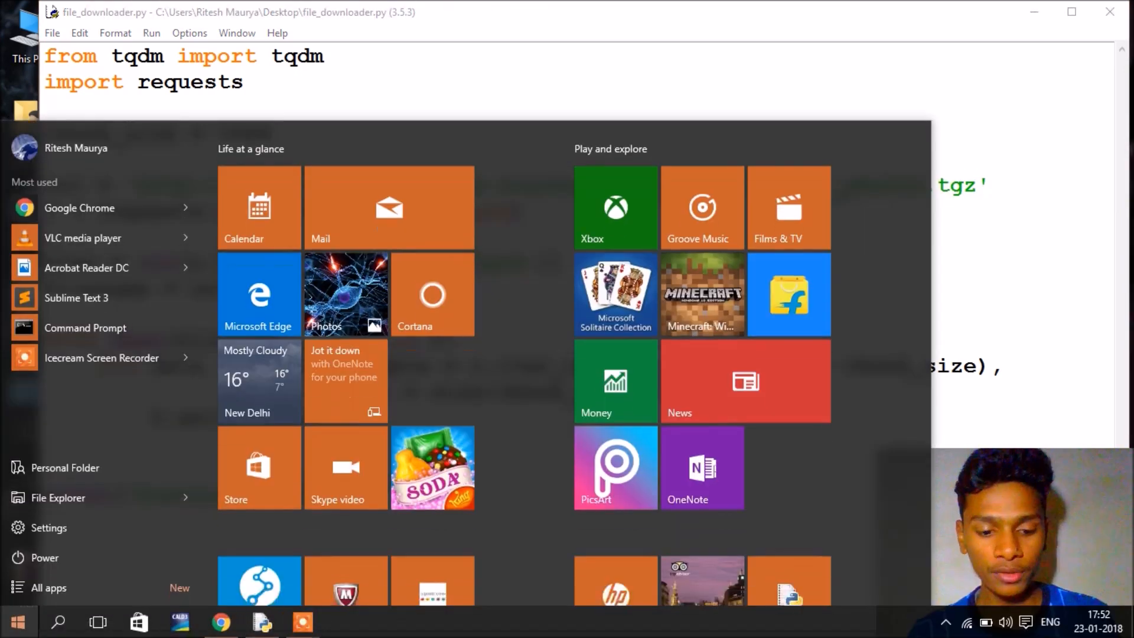
click(85, 328)
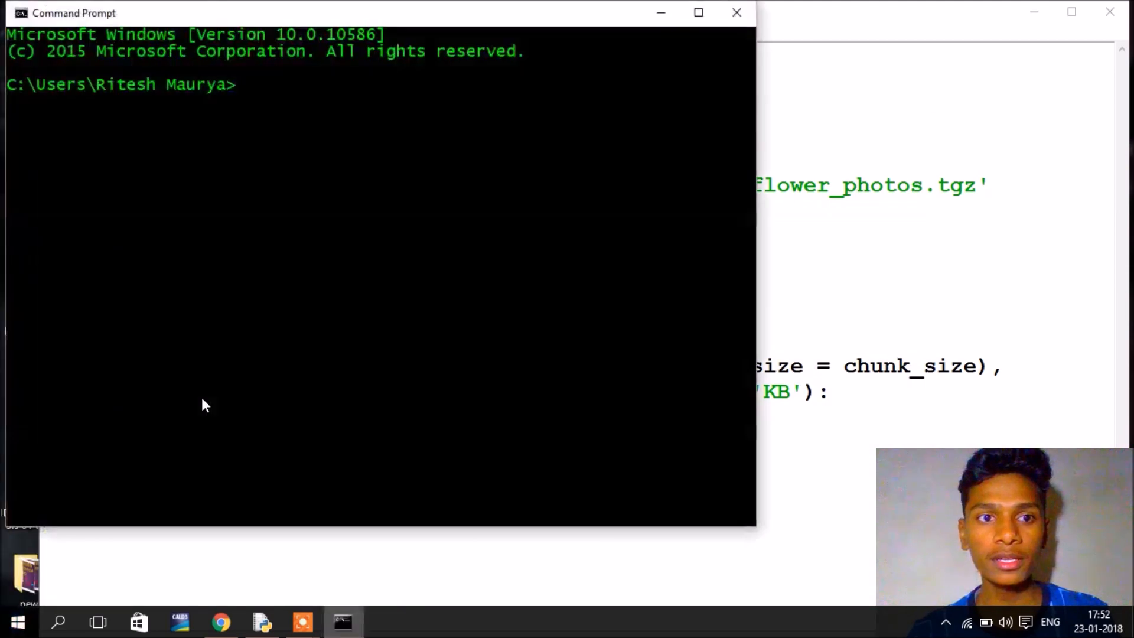
text(cd des)
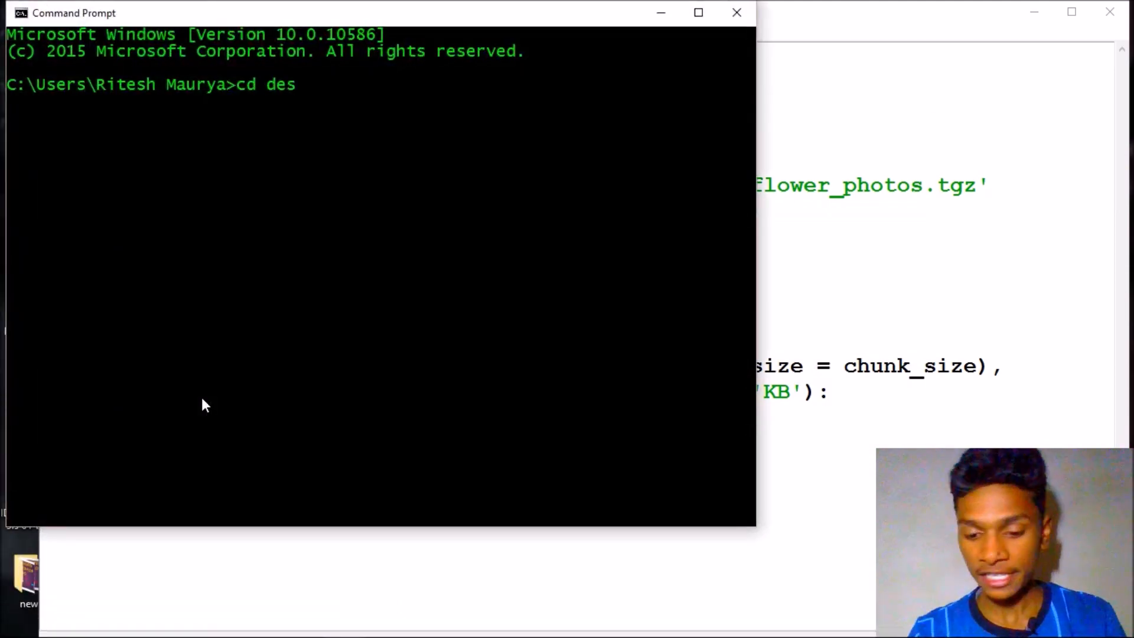
key(Return)
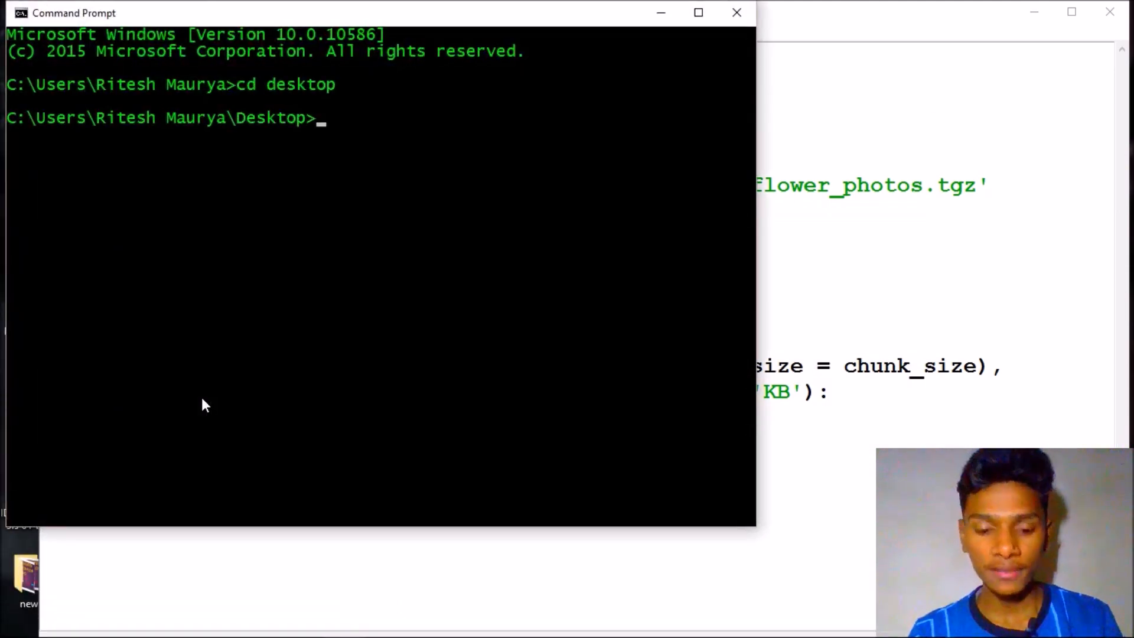
Step: Run python file_downloader.py so the flower_photos archive begins downloading
text(python)
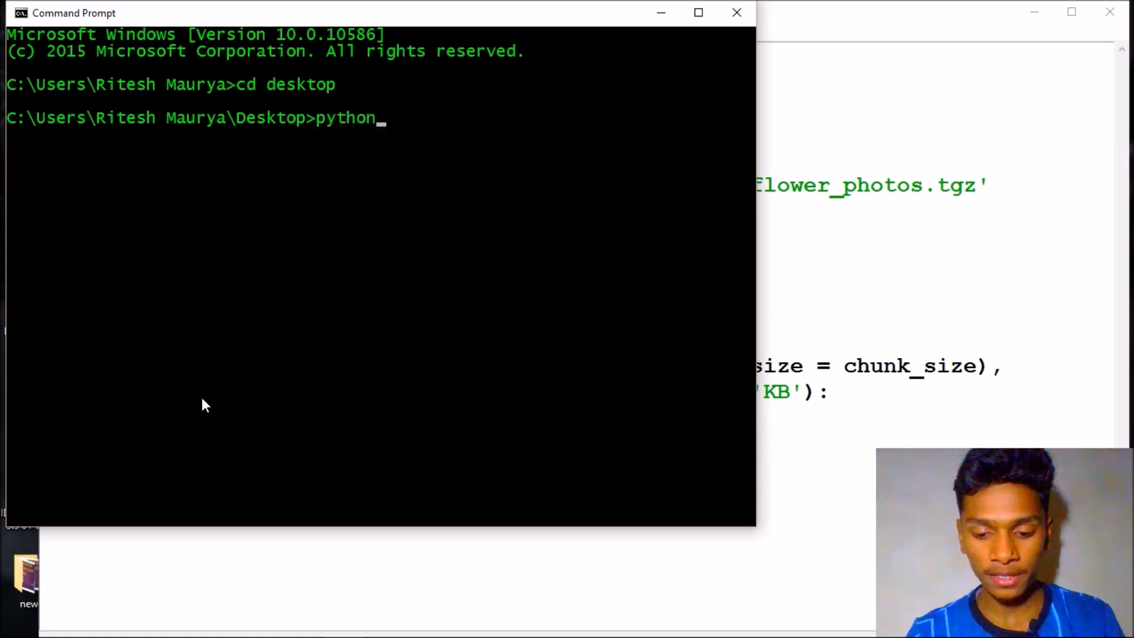
text(fo)
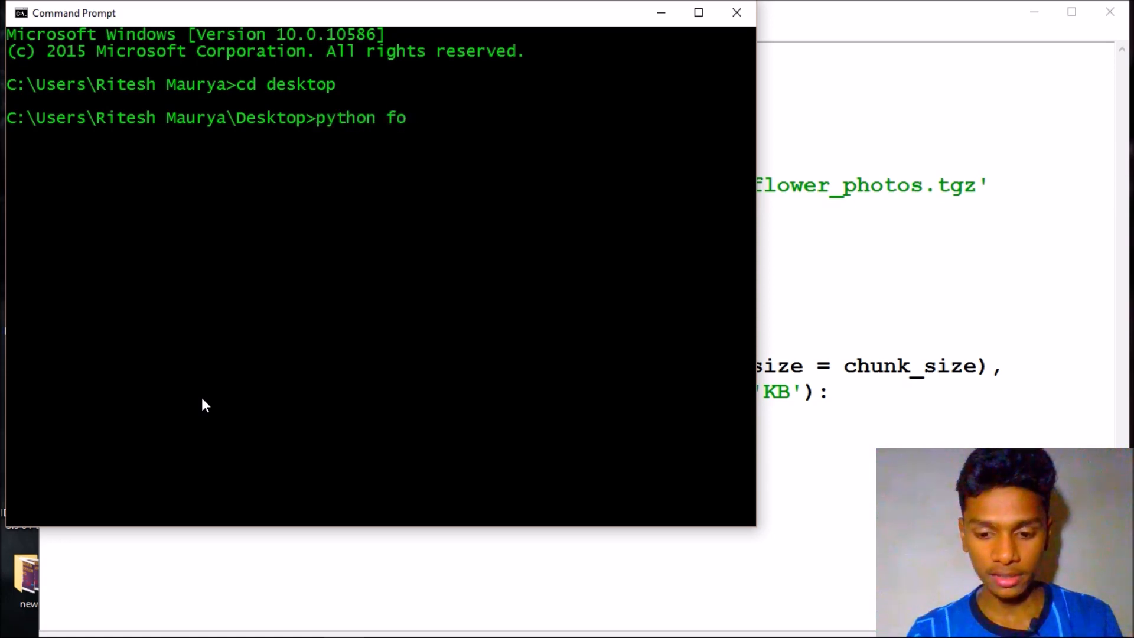
text(ile_downloader.py)
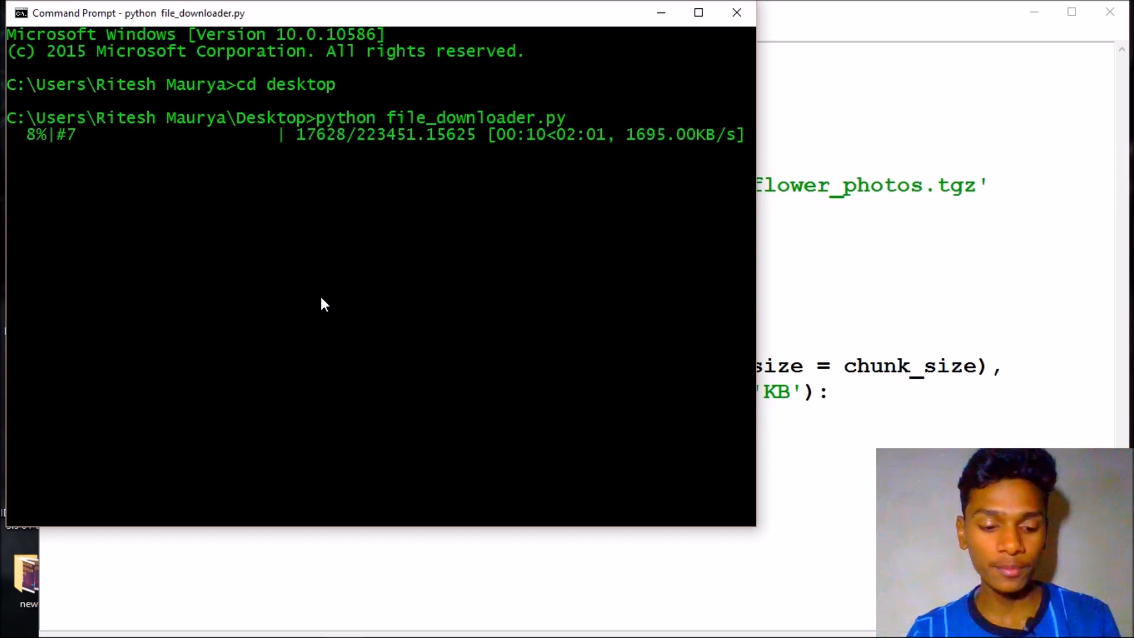
Step: Stop the script with Ctrl+C, close Command Prompt, and select flower_photos.tgz on the desktop
key(ctrl+c)
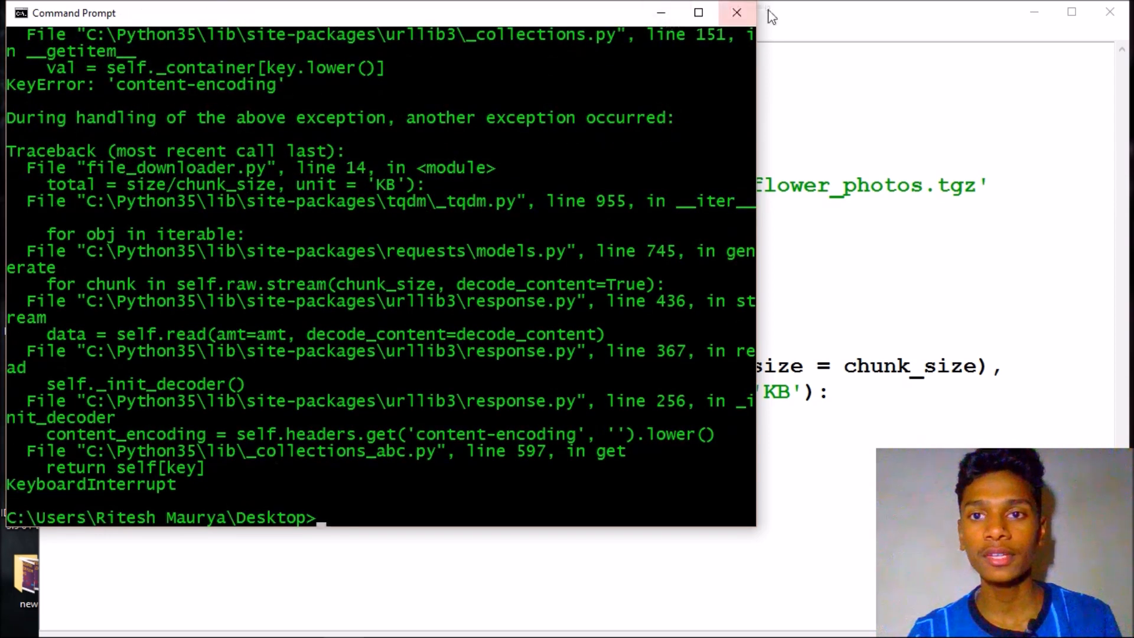
click(736, 13)
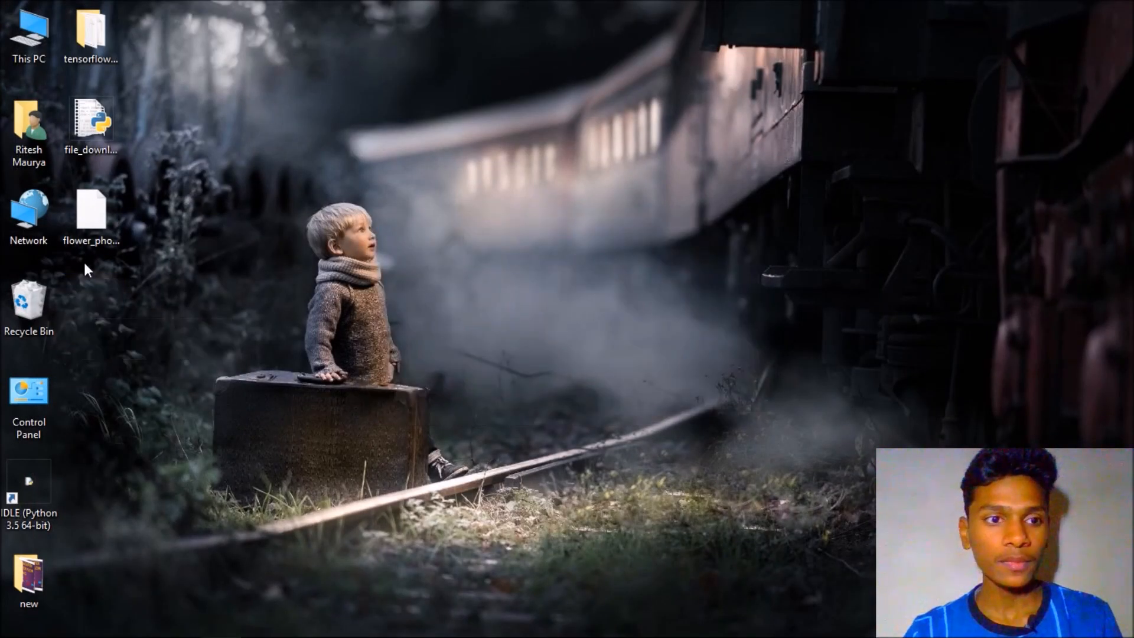
click(91, 213)
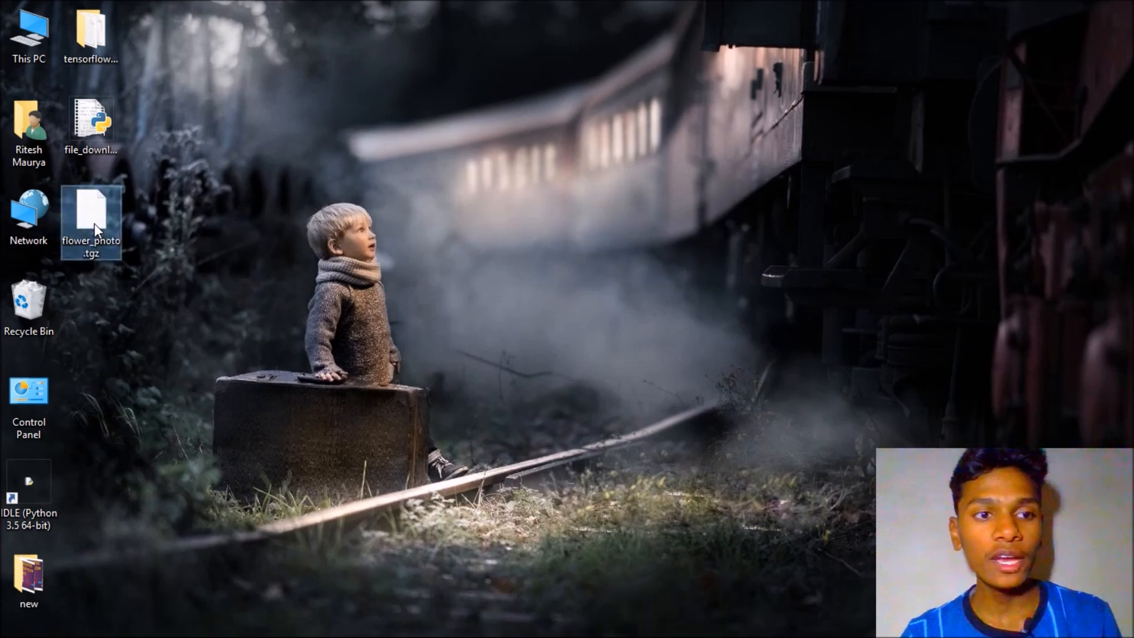
mouse_move(93, 228)
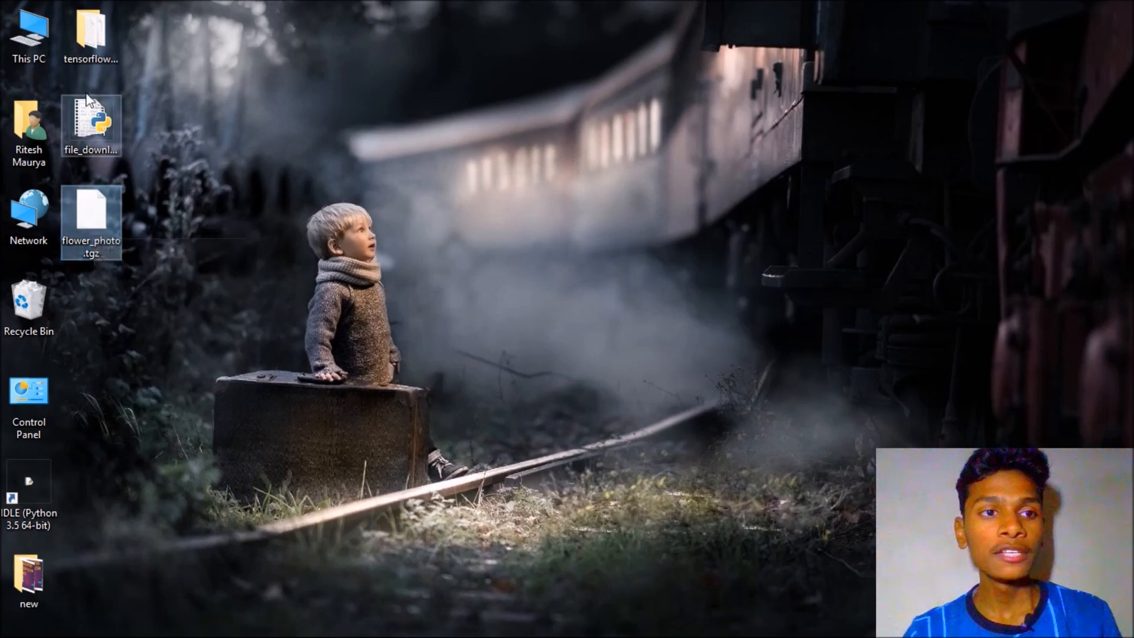
Step: Navigate into tensorflow-for-poets-2 > tf_files > flower_photos to show the daisy, dandelion, roses, sunflowers and tulips folders
double_click(90, 33)
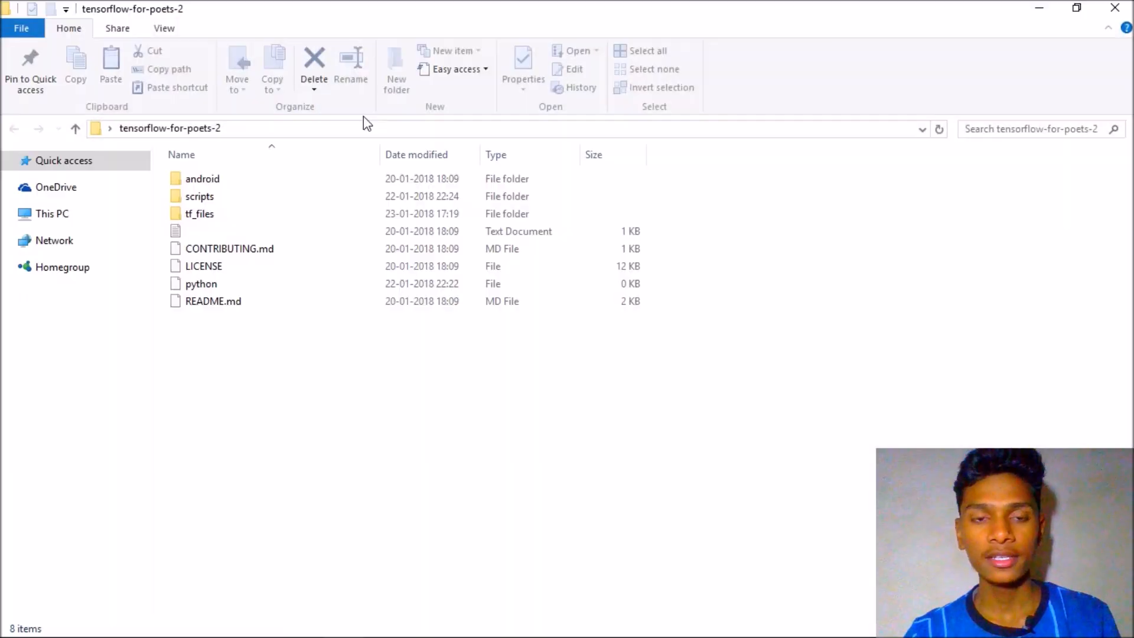
double_click(200, 213)
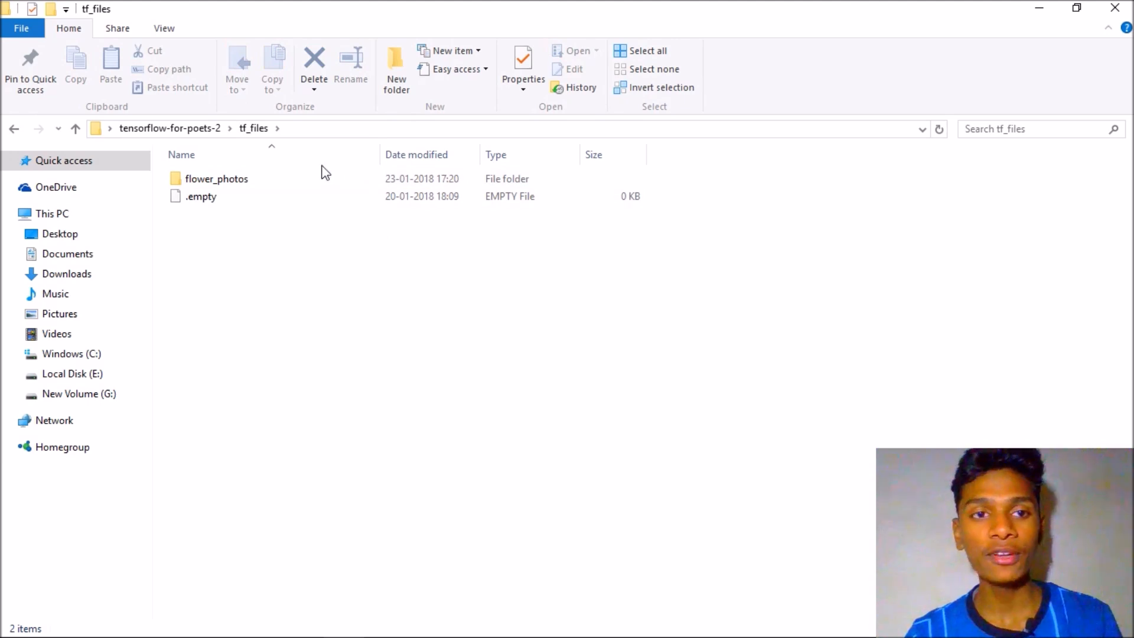
double_click(217, 179)
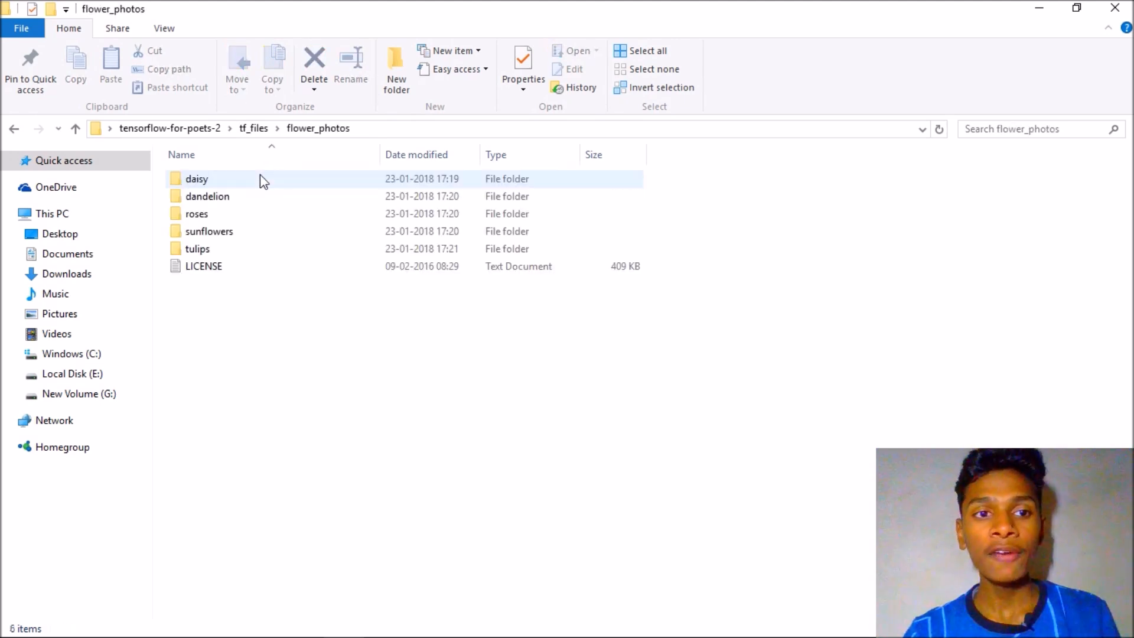
mouse_move(217, 178)
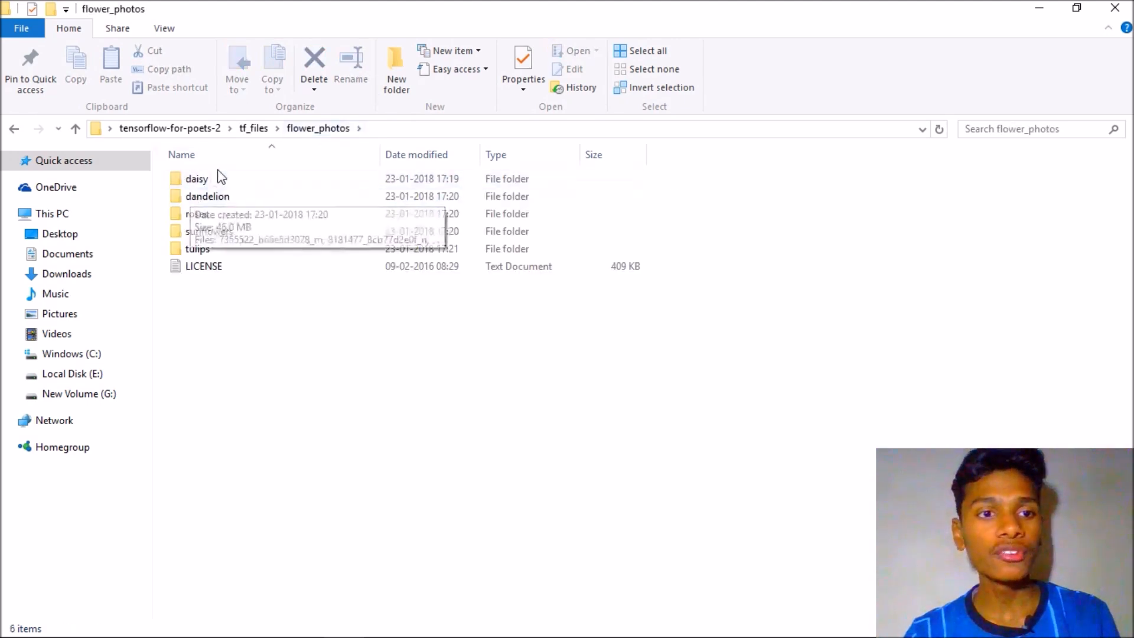